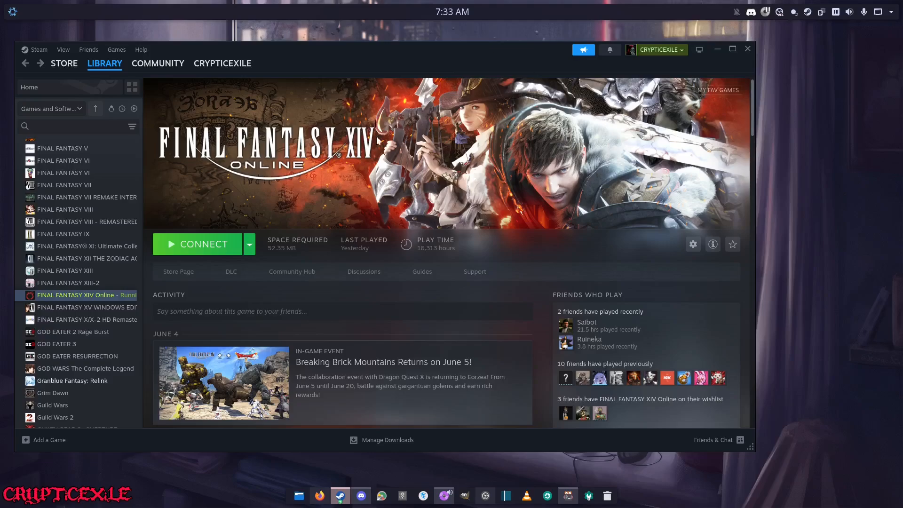
mouse_move(300, 496)
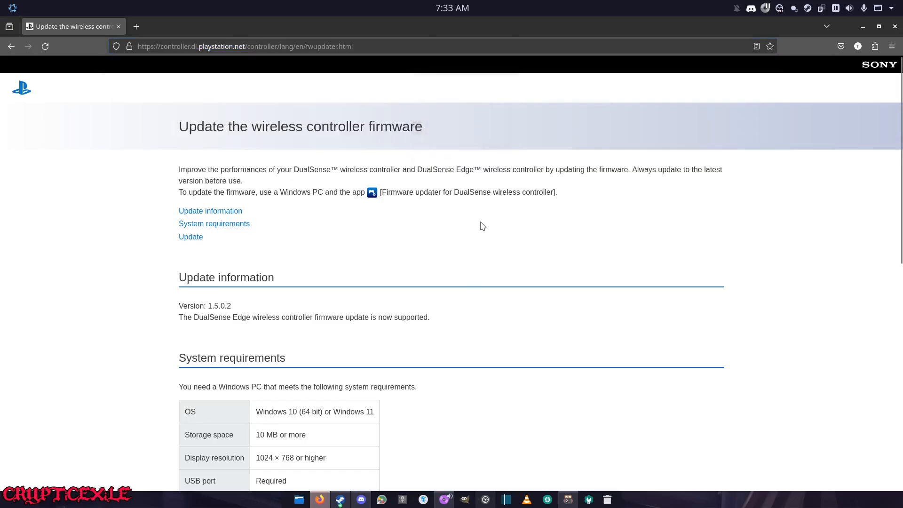
- Download FWupdaterInstaller.exe from the Update section and save it to Downloads
scroll(down, 3)
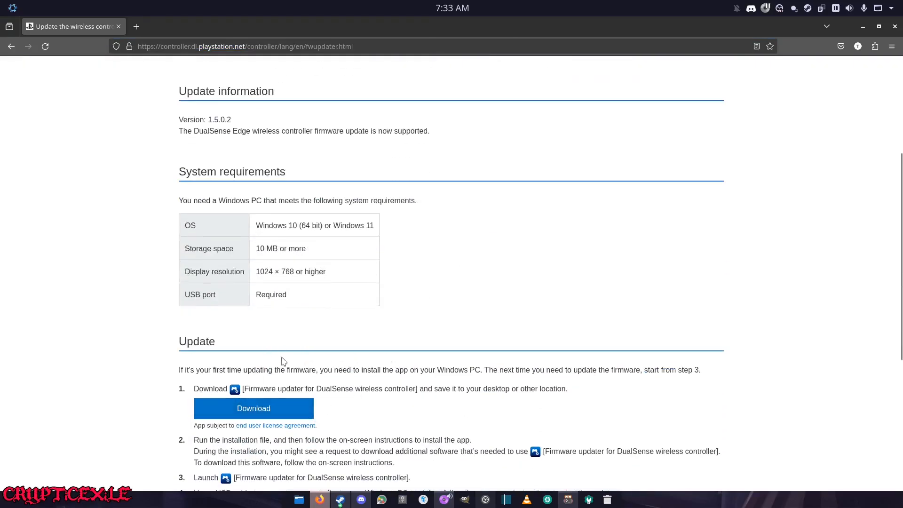
mouse_move(274, 412)
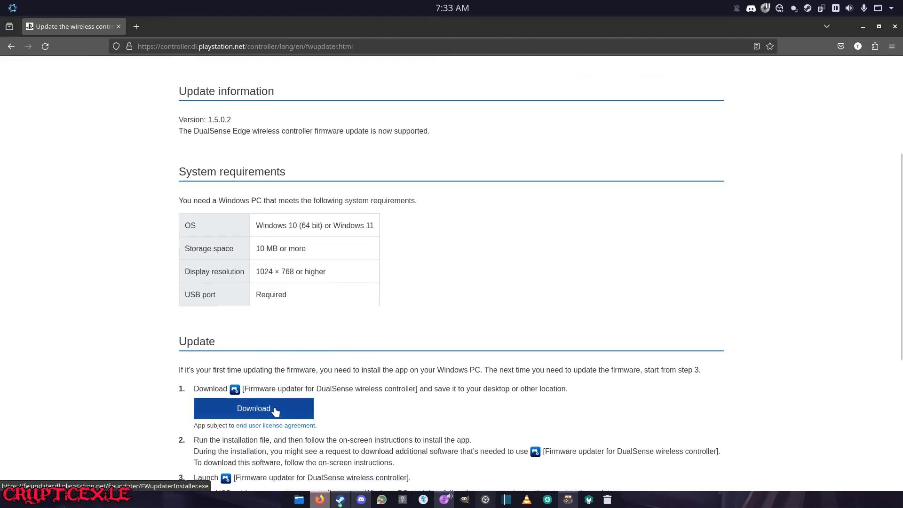
click(254, 408)
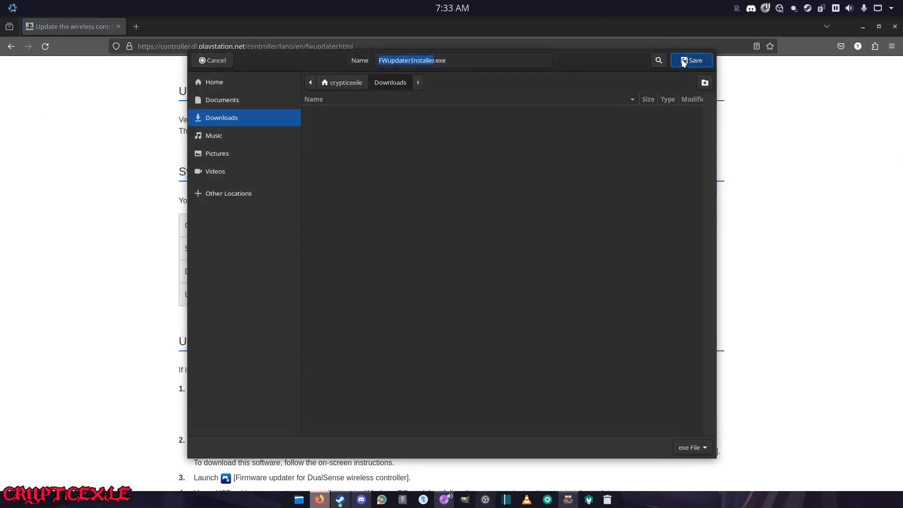
click(692, 60)
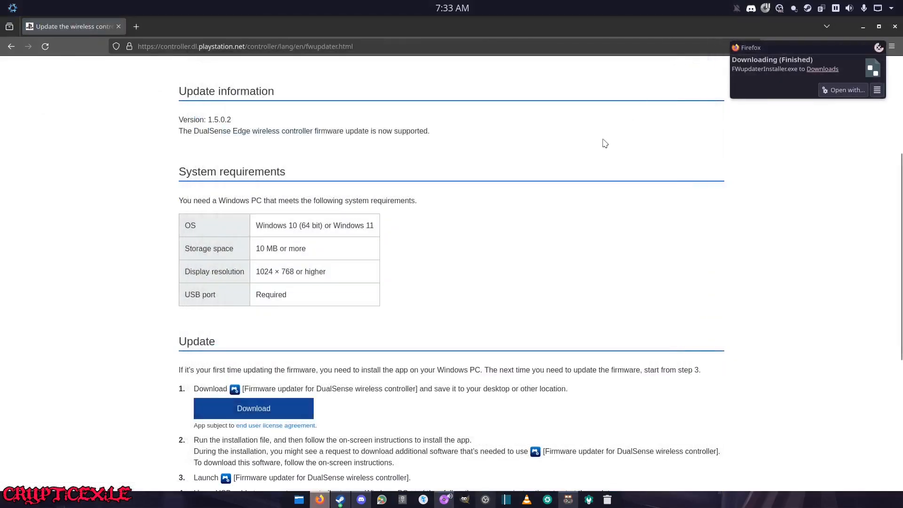
mouse_move(206, 419)
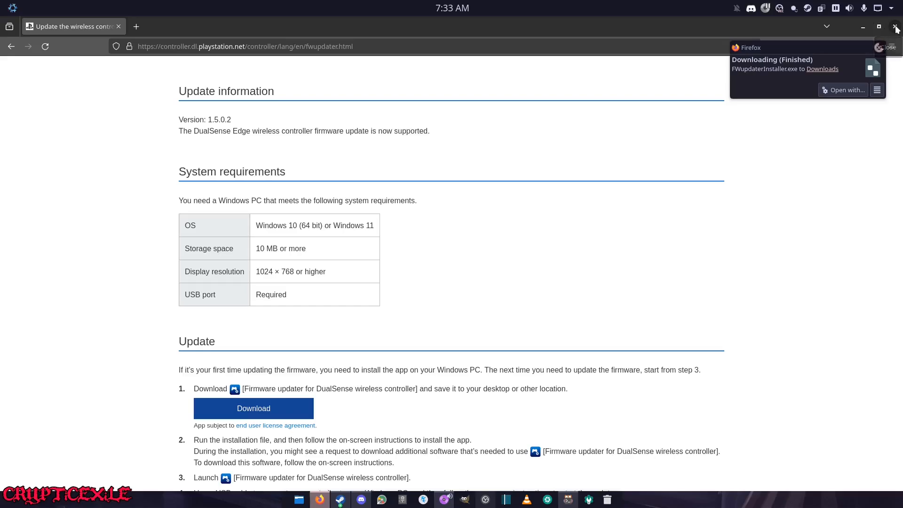
- Close Firefox and return to Steam's game library
click(340, 500)
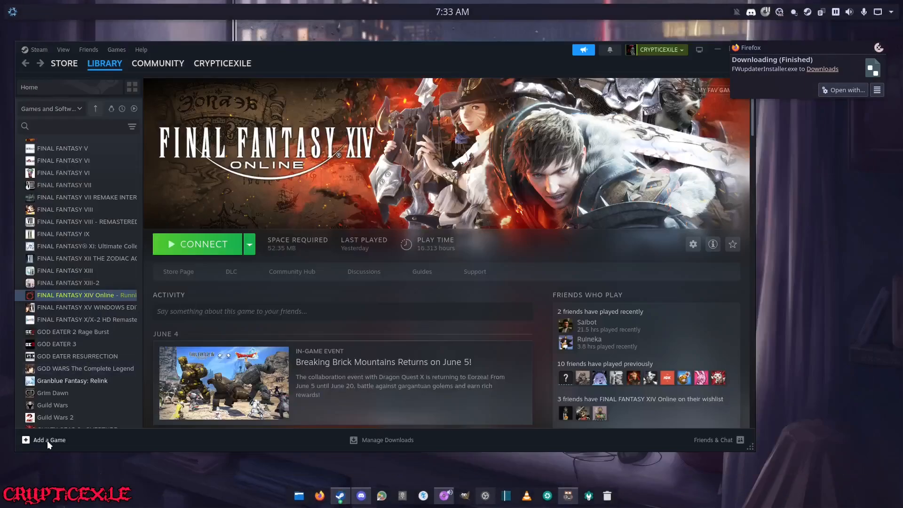
click(49, 440)
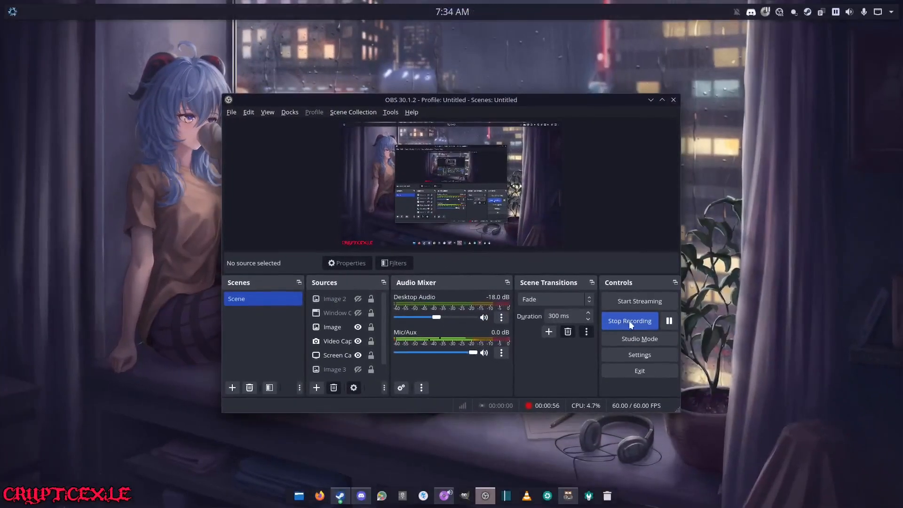
- Stop the OBS Studio screen recording
click(669, 321)
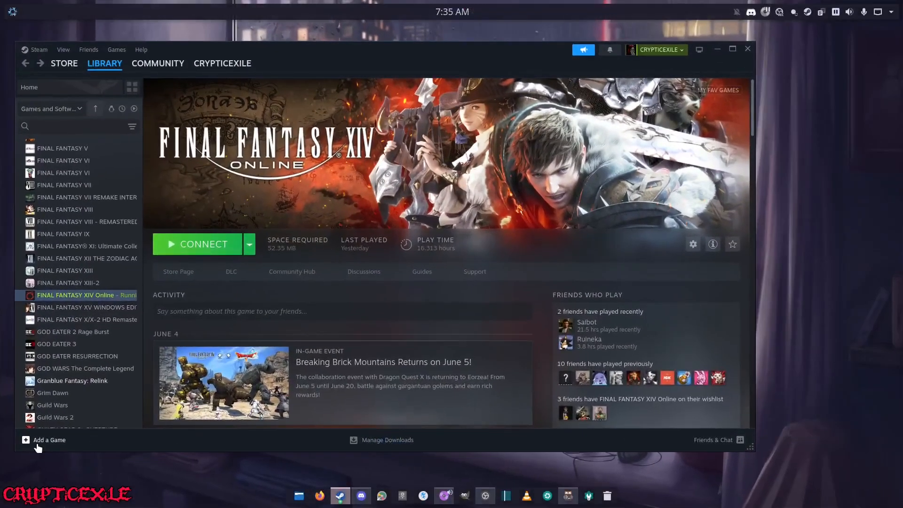
click(49, 439)
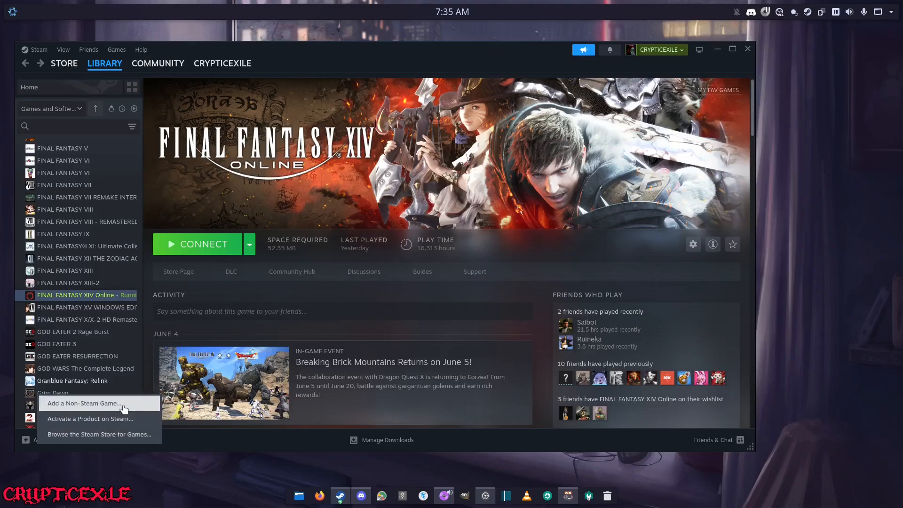
mouse_move(144, 383)
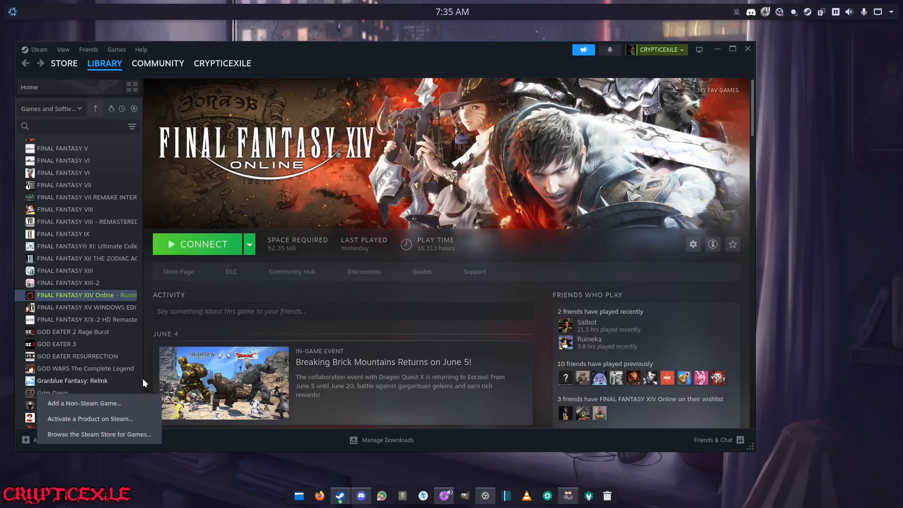
mouse_move(376, 314)
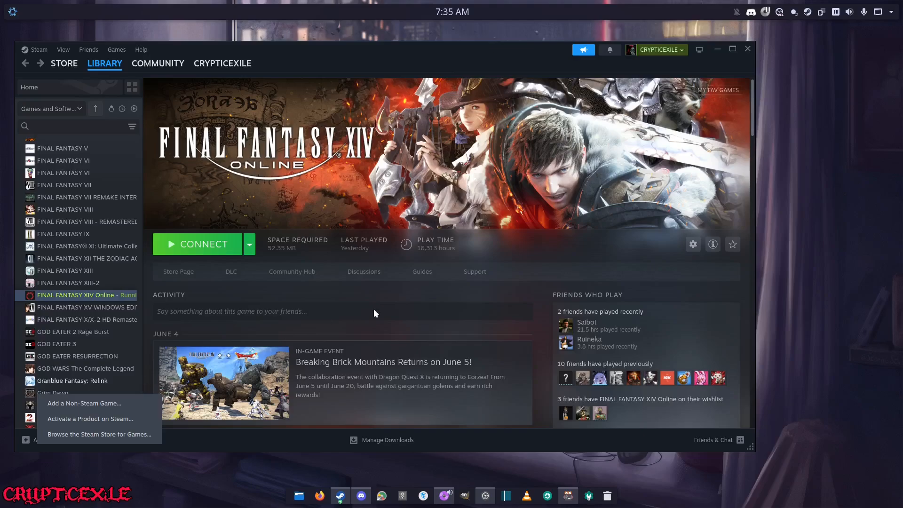
mouse_move(89, 419)
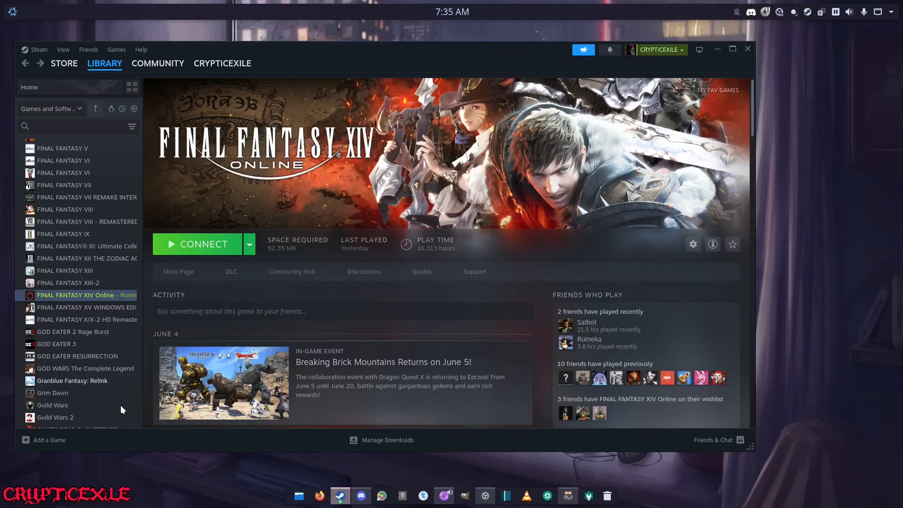
mouse_move(32, 443)
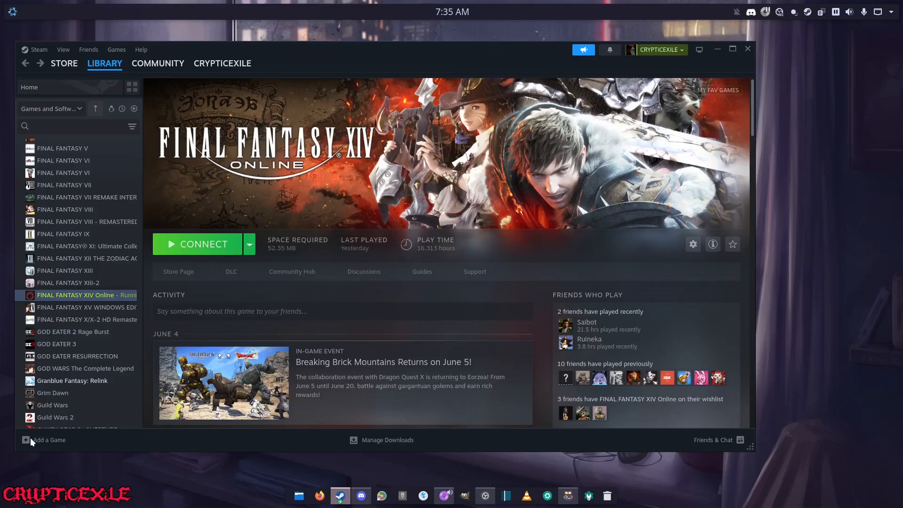
mouse_move(342, 50)
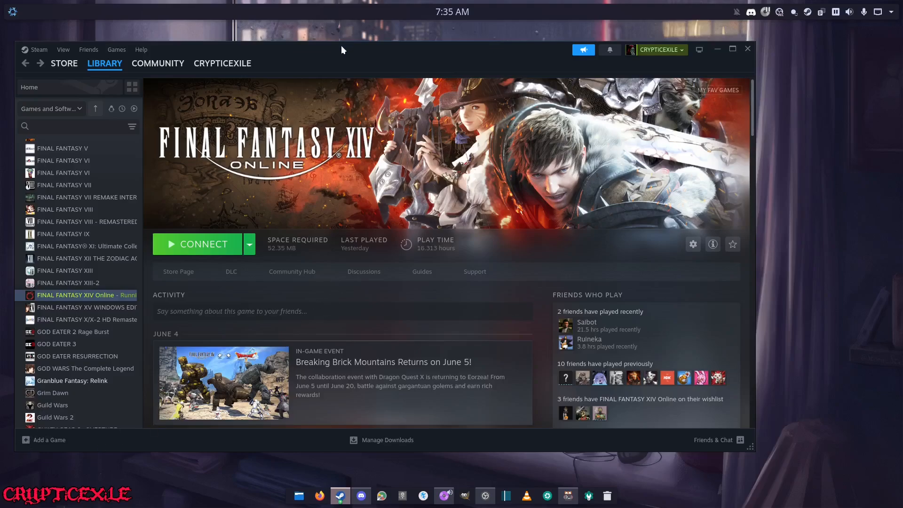
mouse_move(247, 116)
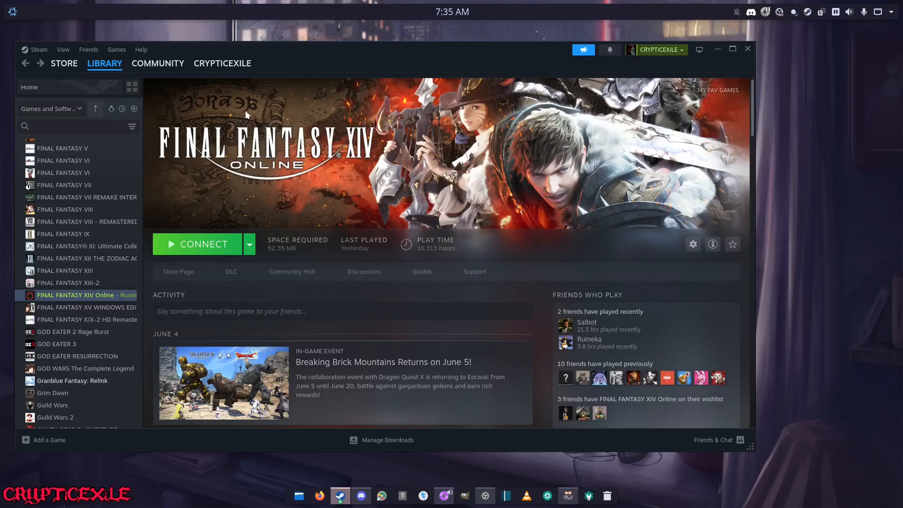
mouse_move(119, 156)
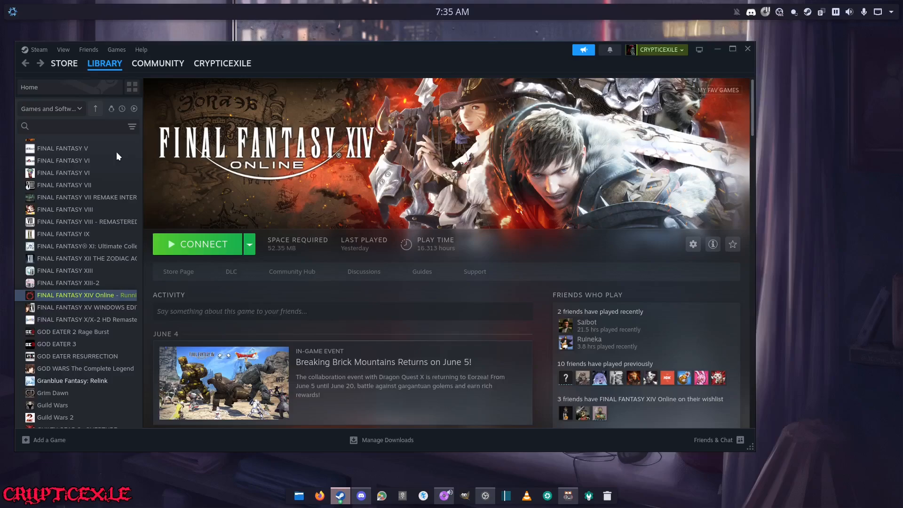
- Add a non-Steam game by browsing Downloads and ticking FWupdaterInstaller.exe
click(49, 440)
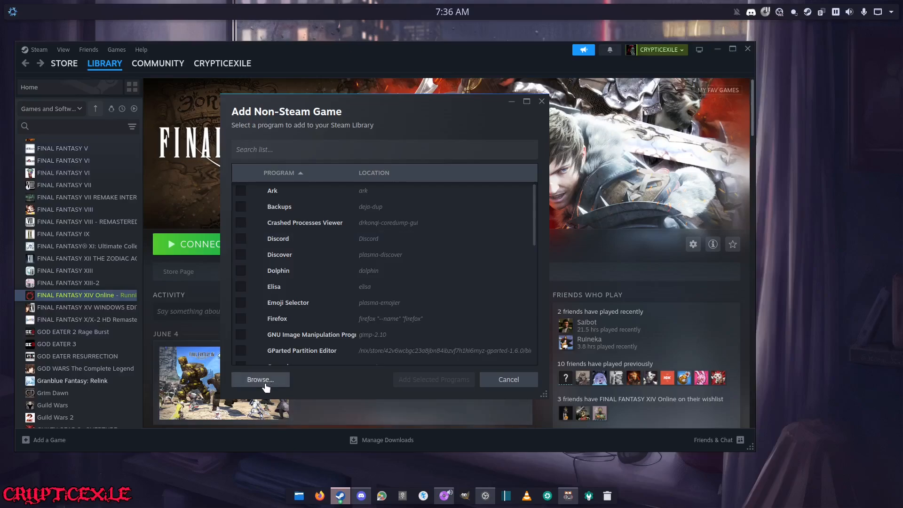
click(260, 380)
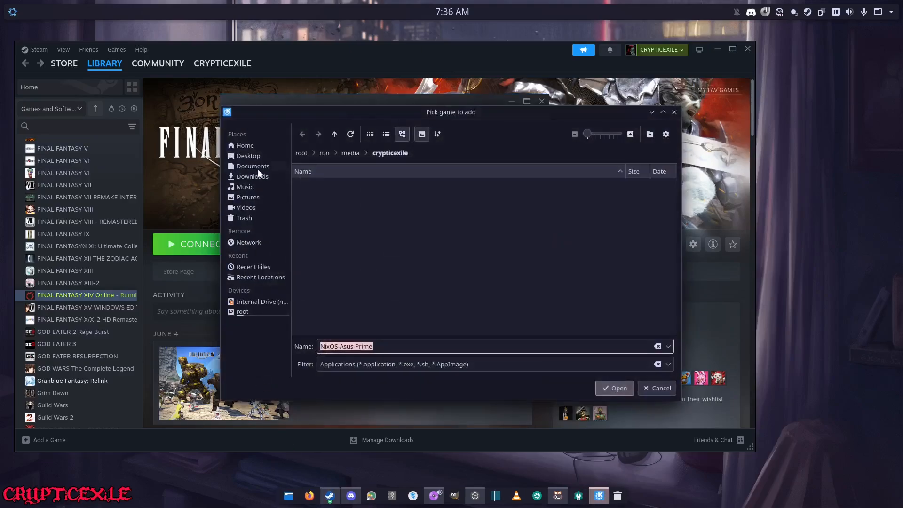
click(252, 176)
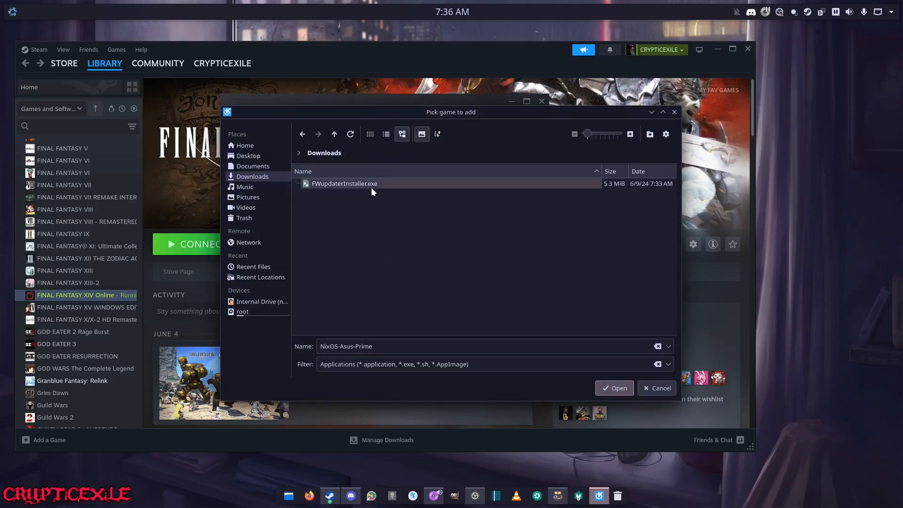
mouse_move(351, 190)
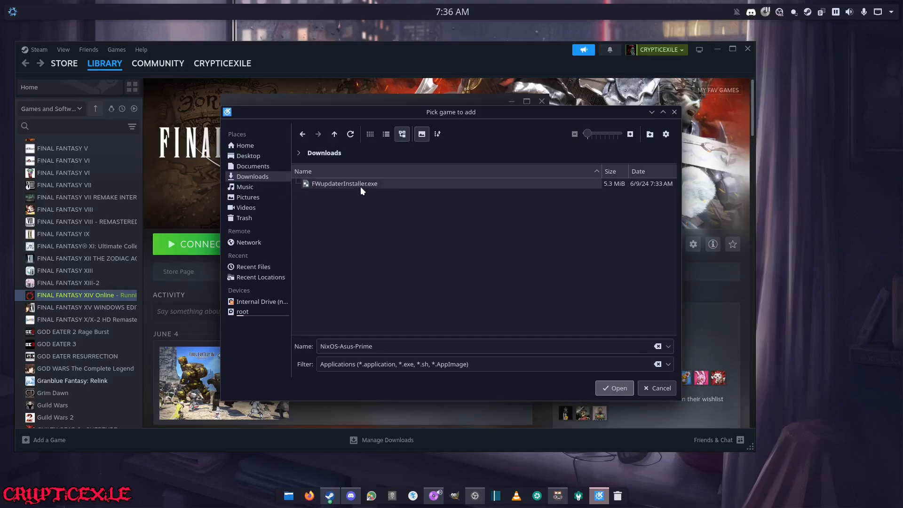
click(615, 388)
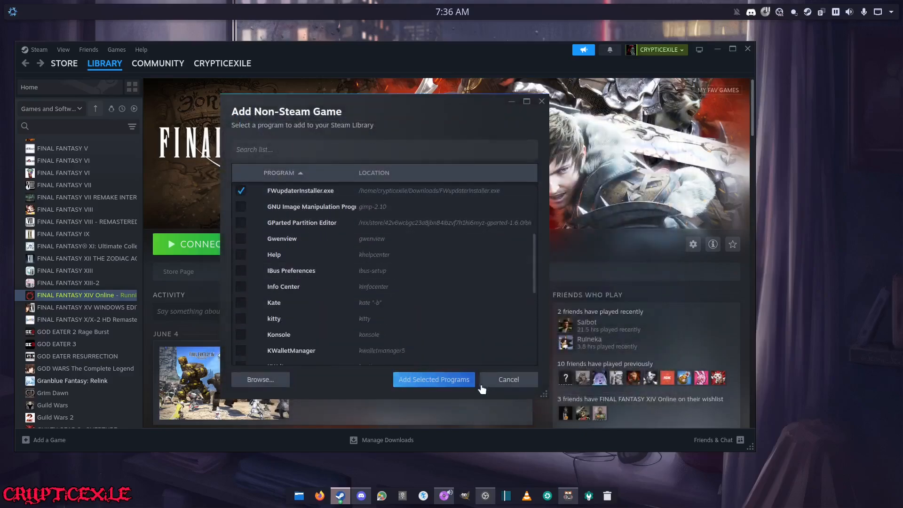
- Add the installer, search the library for 'fW', and open the second FWupdaterInstaller.exe entry
click(509, 379)
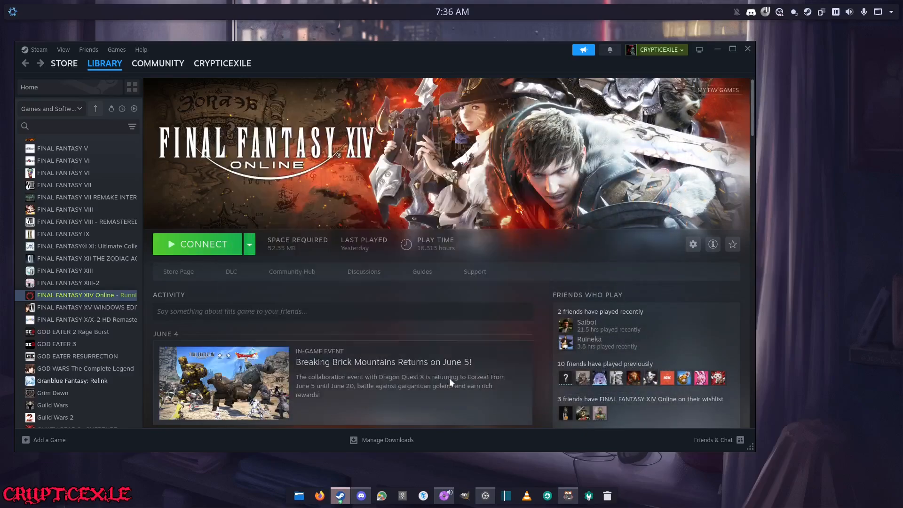
click(66, 126)
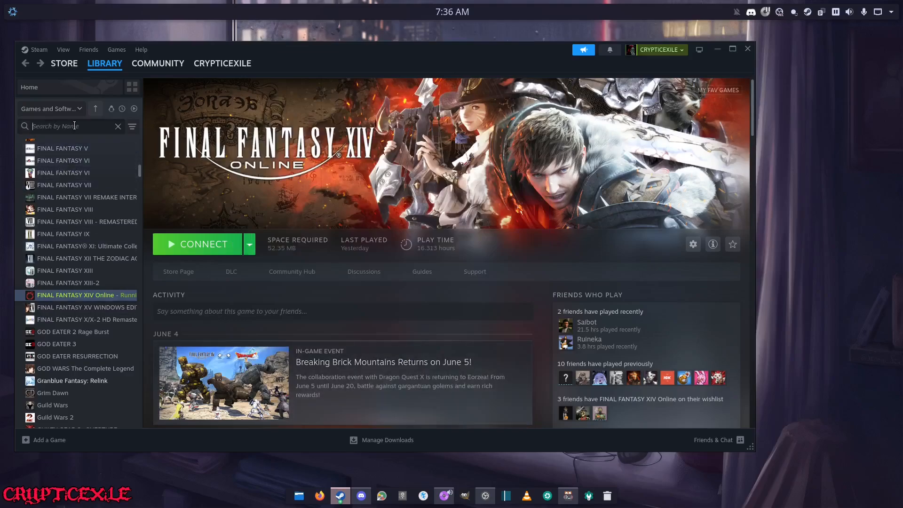
text(f)
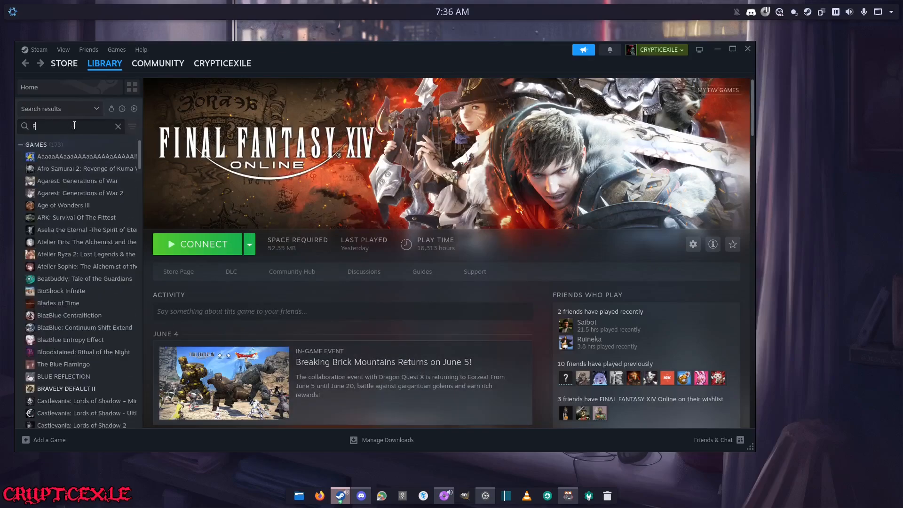
text(W)
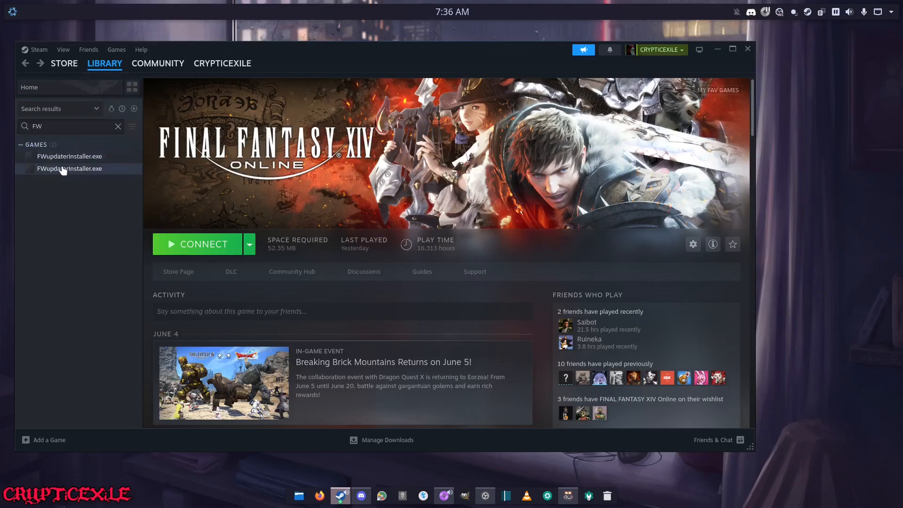
click(70, 156)
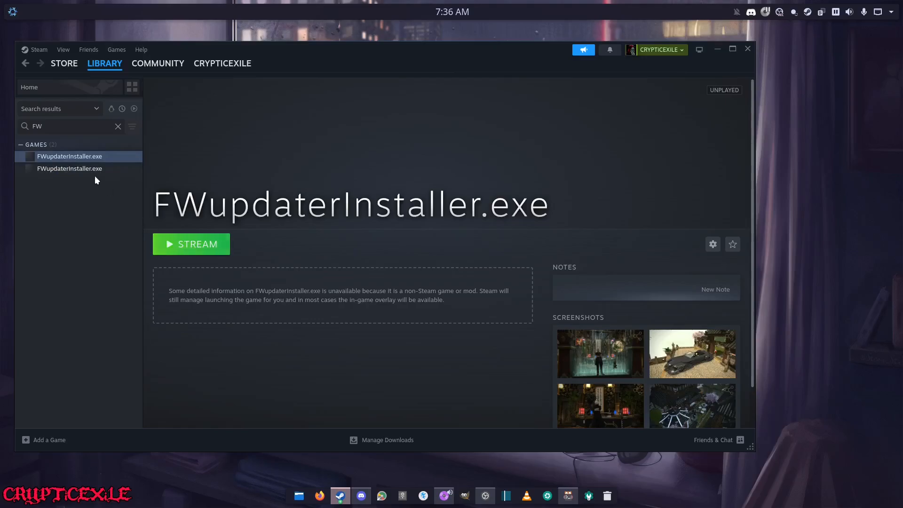
click(69, 168)
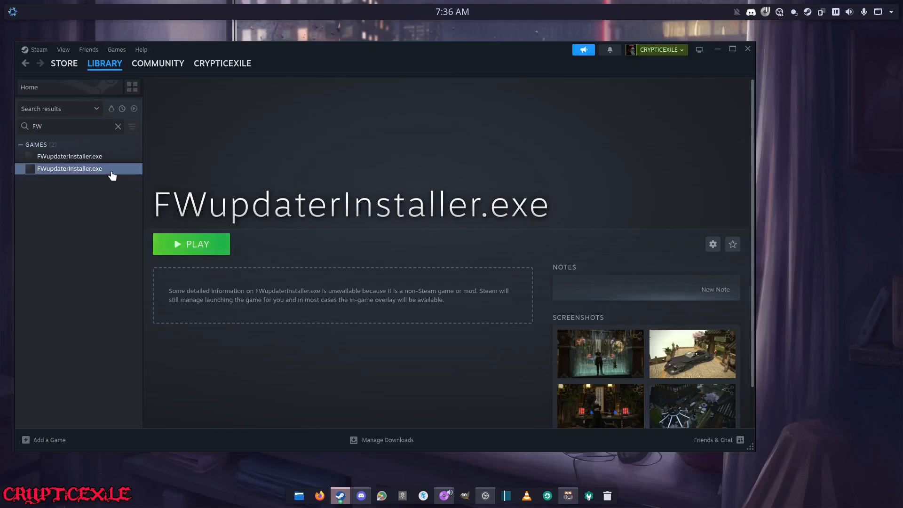
mouse_move(143, 243)
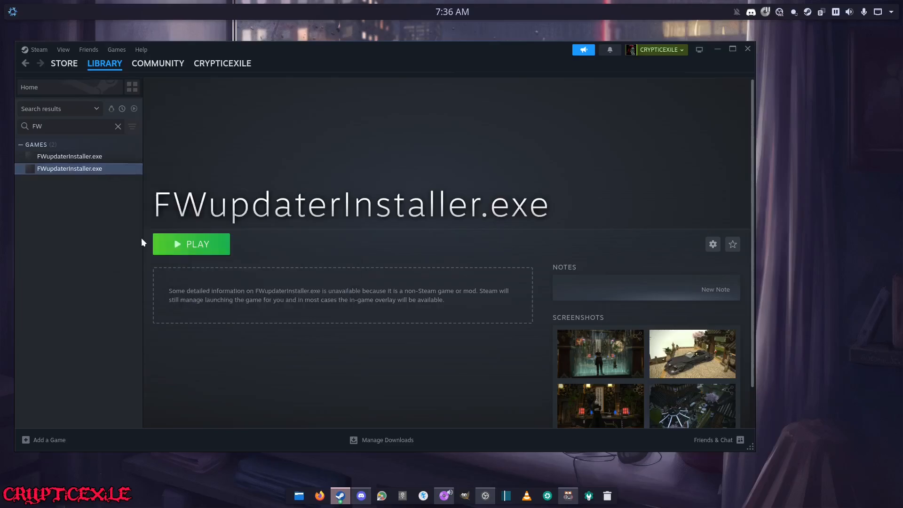
- Force Proton Experimental as the installer's Steam Play compatibility tool and close Properties
click(712, 244)
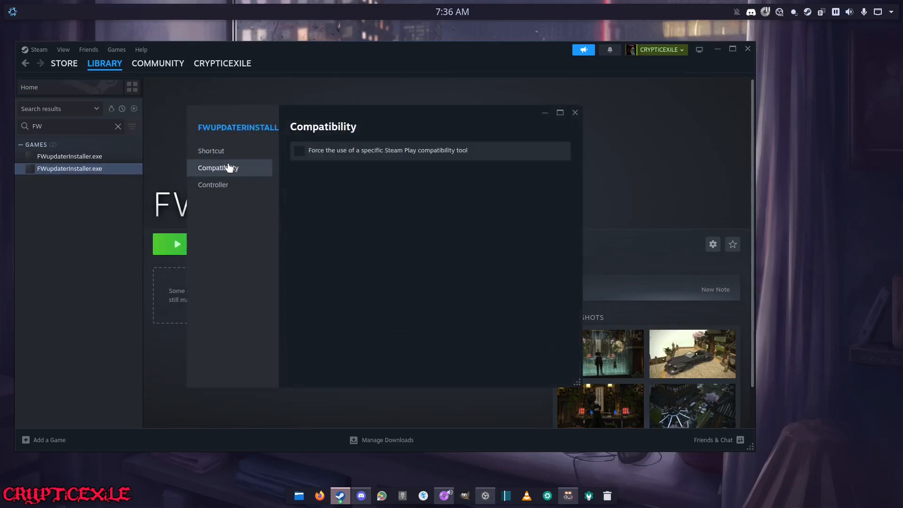
click(299, 150)
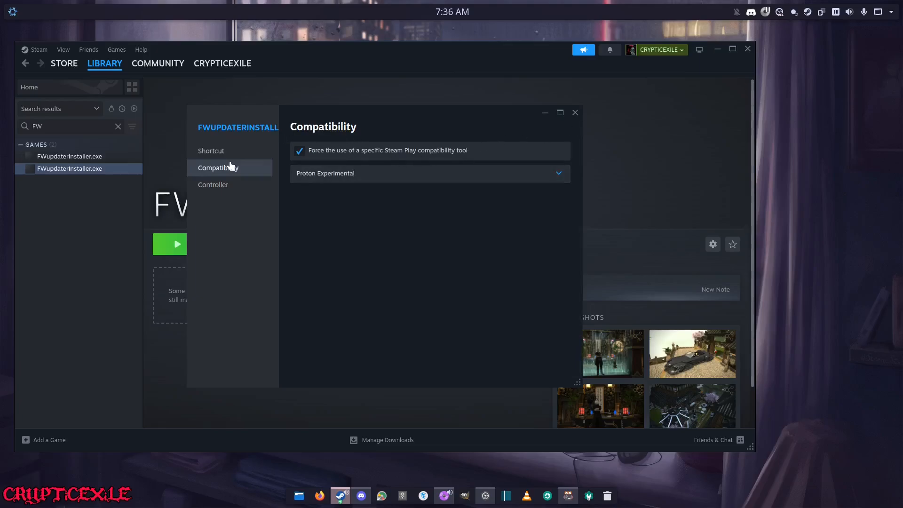
mouse_move(347, 155)
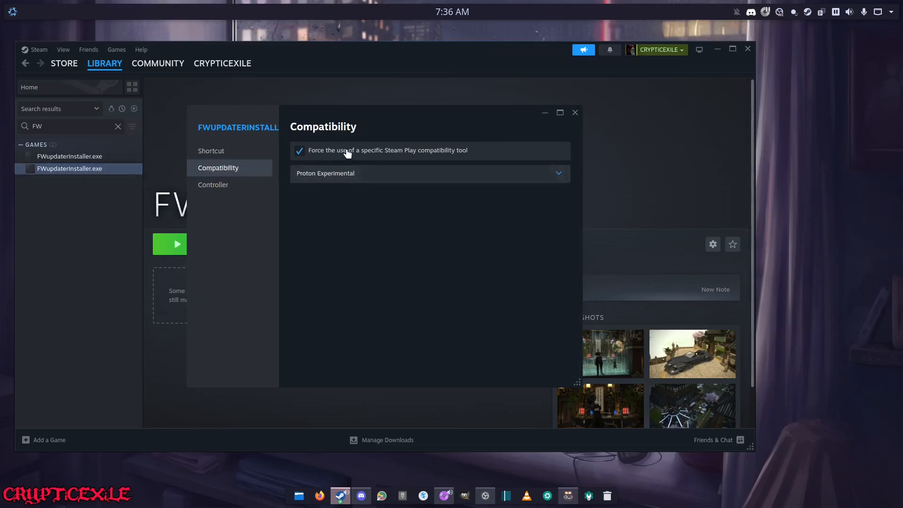
mouse_move(375, 160)
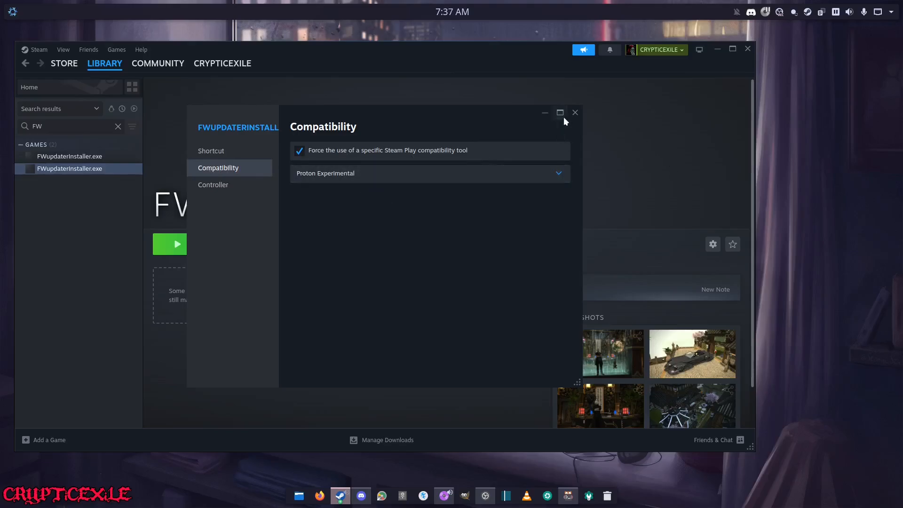
click(575, 112)
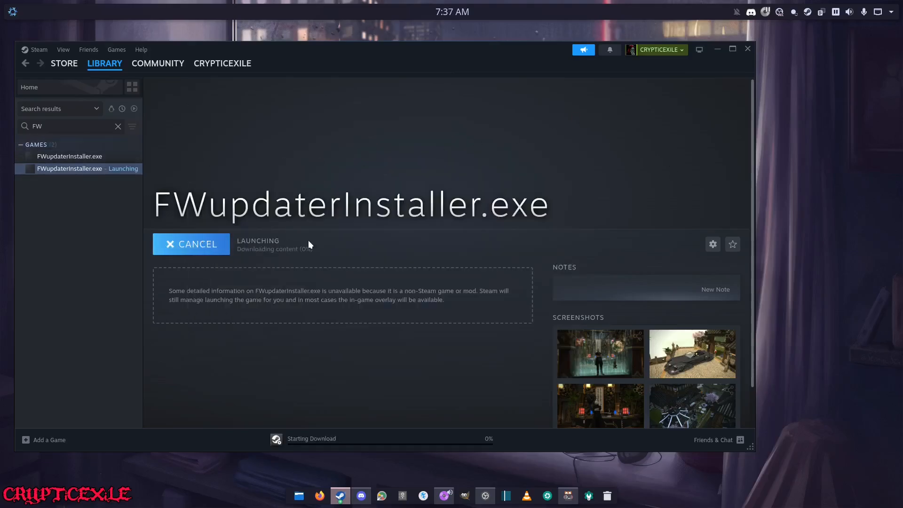
mouse_move(366, 222)
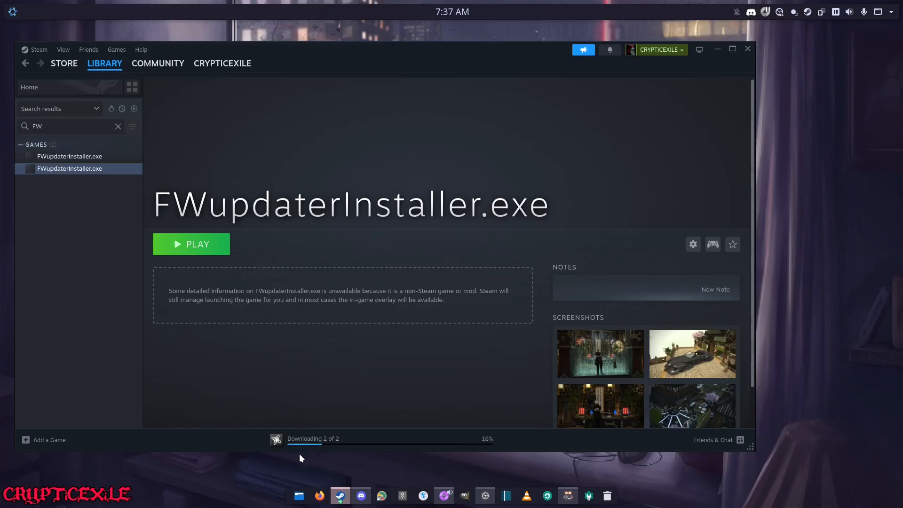
mouse_move(345, 457)
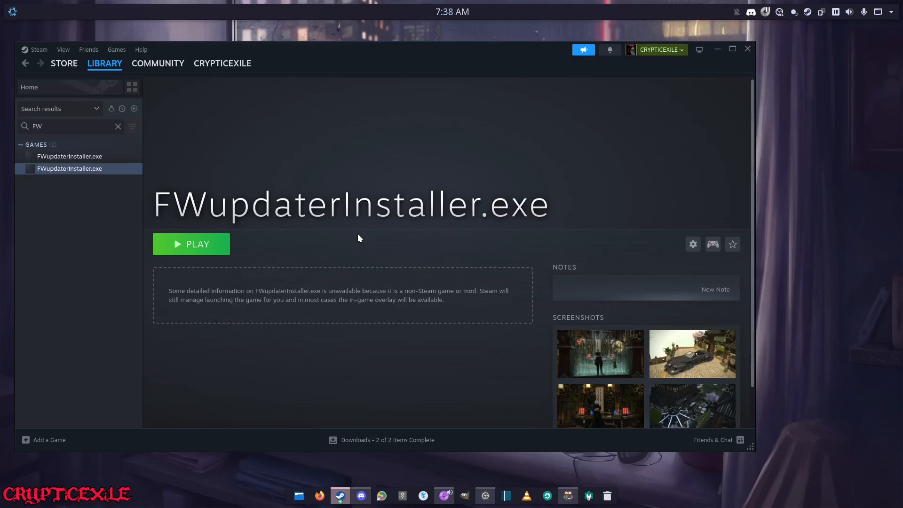
mouse_move(500, 4)
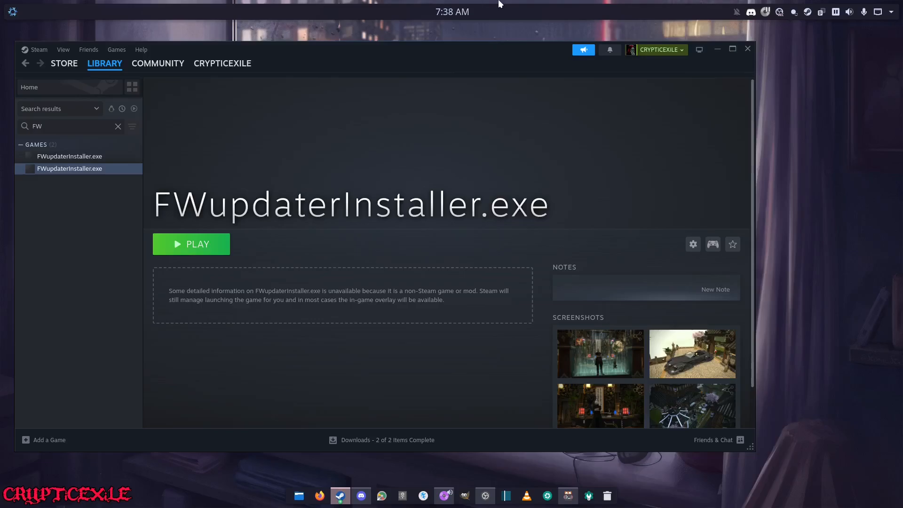
mouse_move(405, 4)
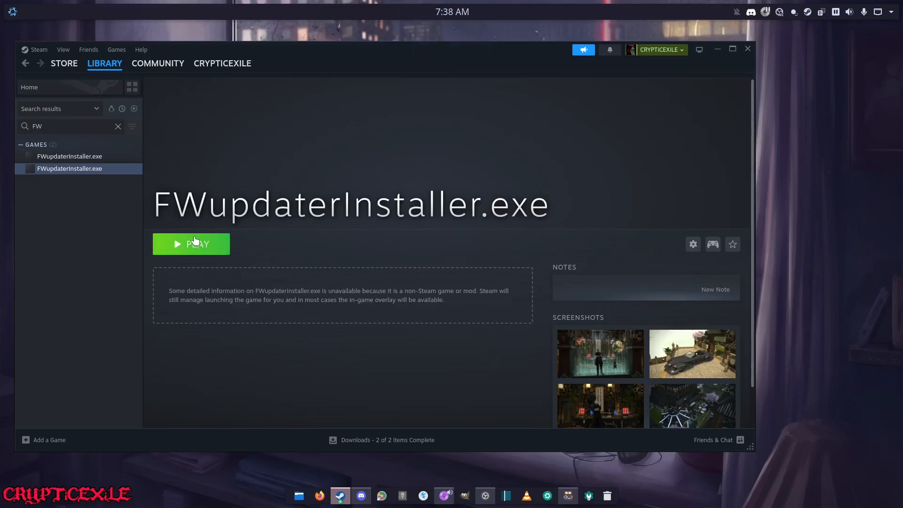
- Launch the installer and install the updater in English to the default folder, then finish
click(192, 245)
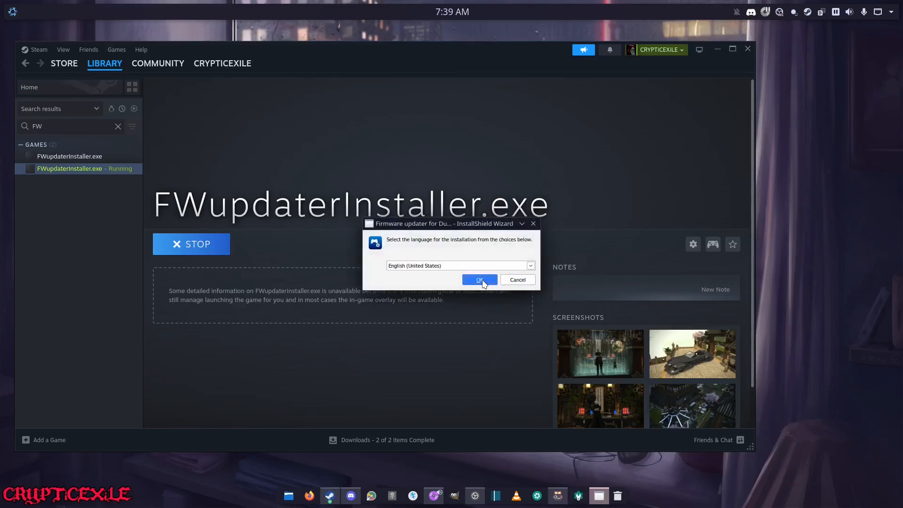
click(479, 279)
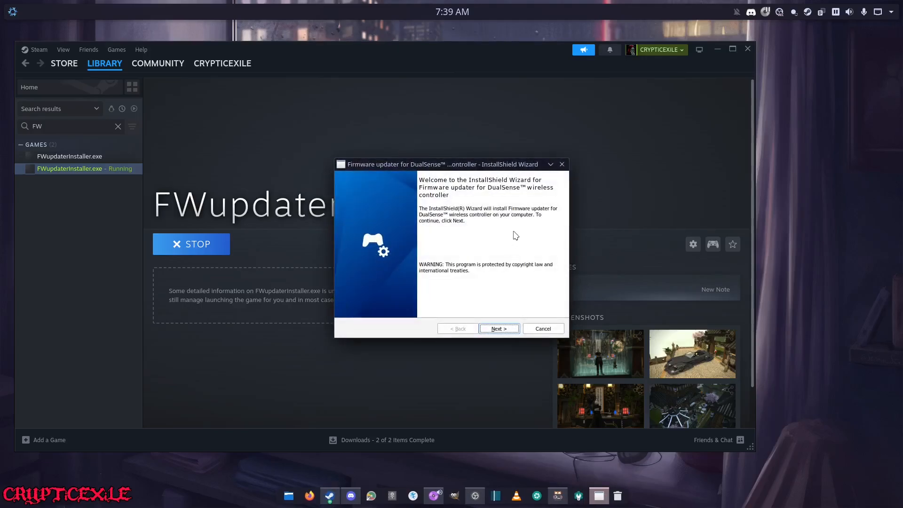
click(499, 328)
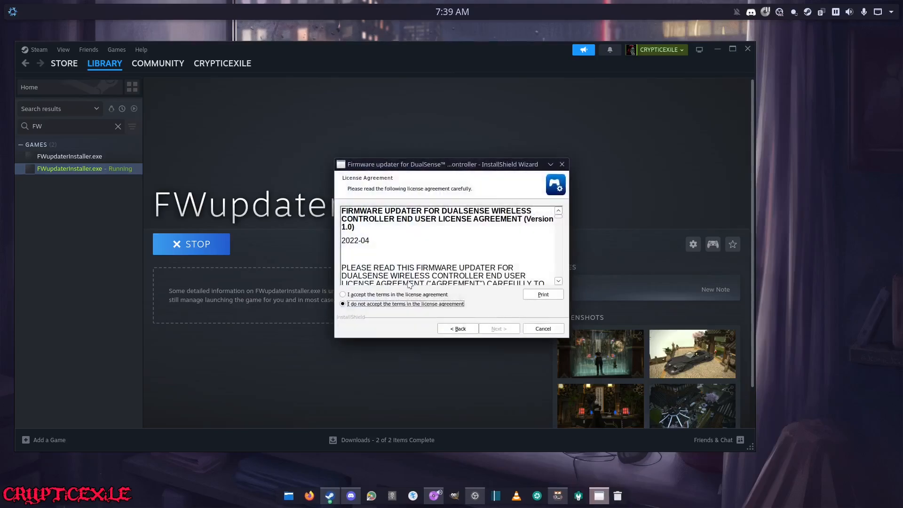
click(499, 328)
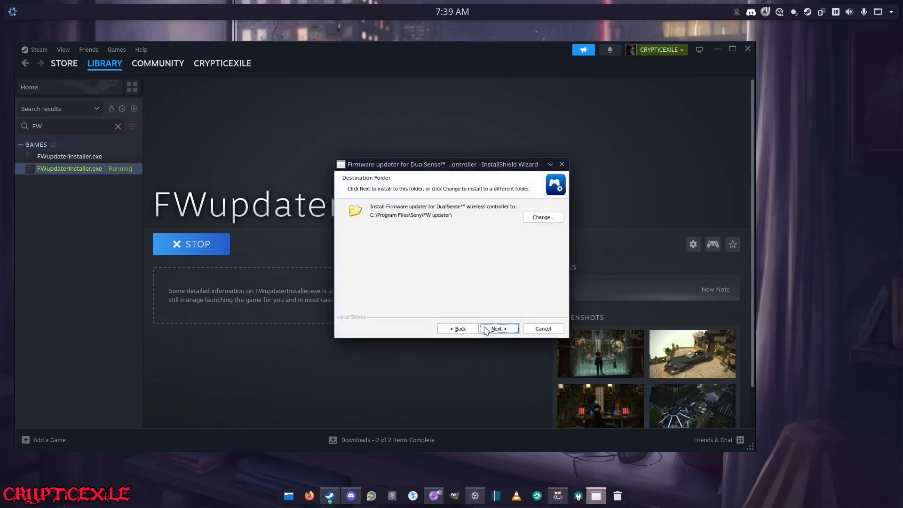
click(499, 329)
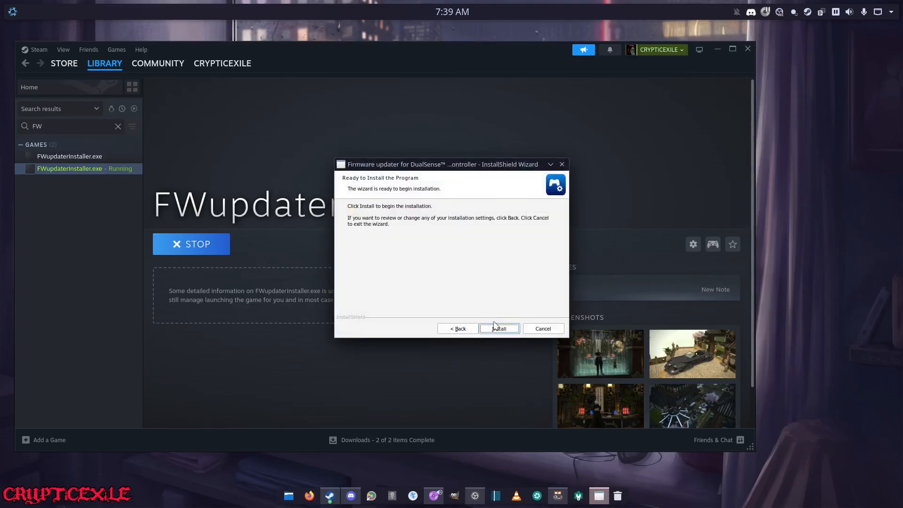
click(499, 328)
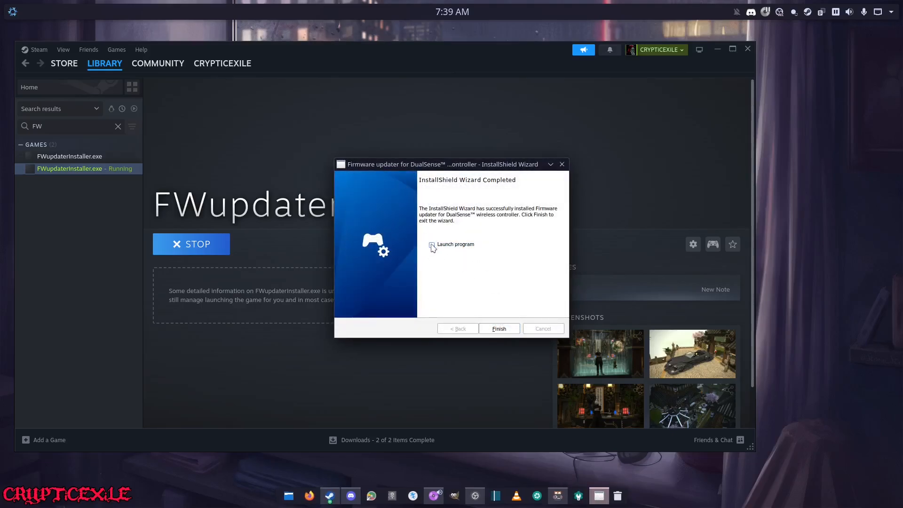
click(499, 328)
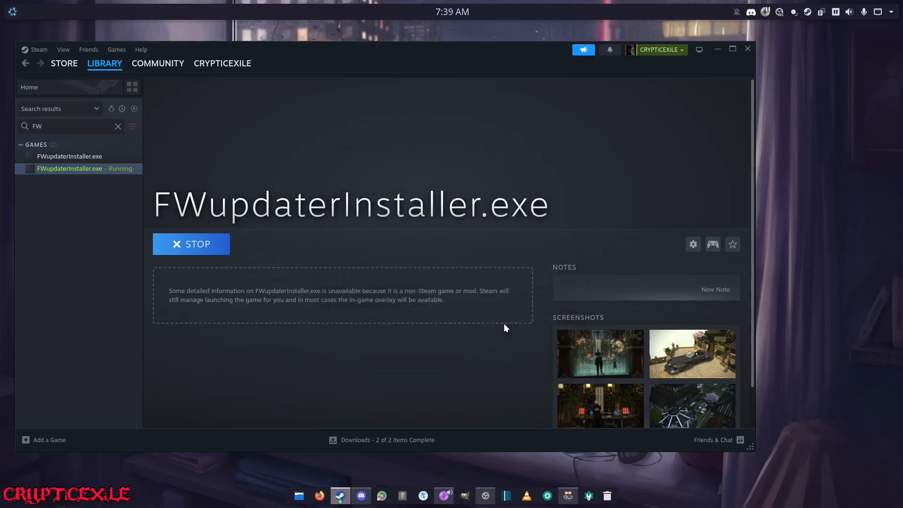
mouse_move(507, 322)
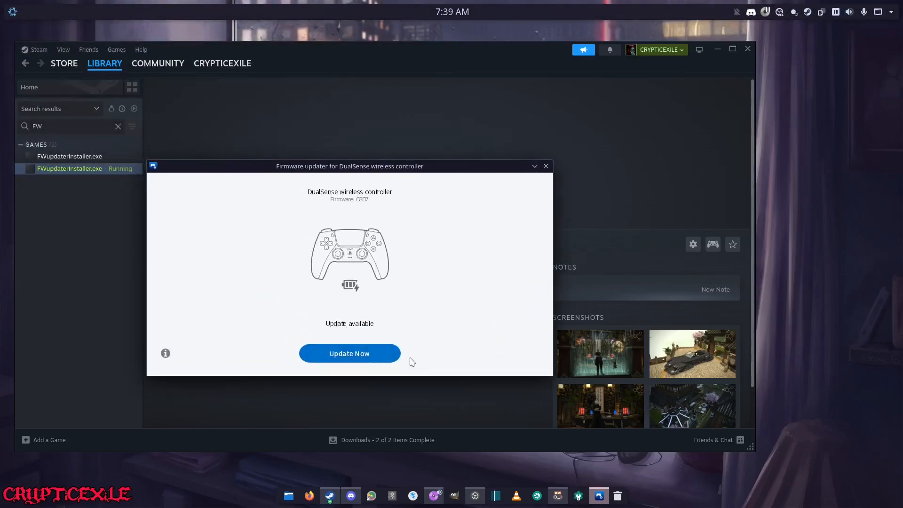
mouse_move(341, 326)
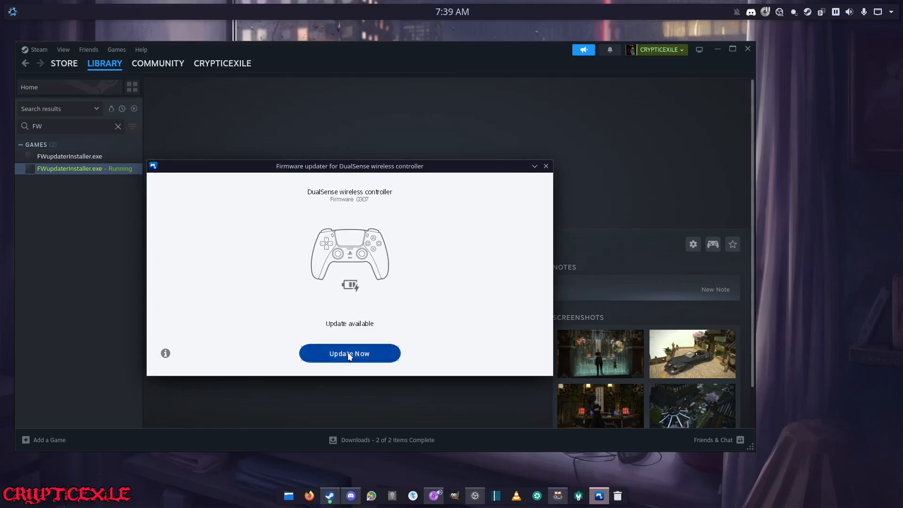
- Start updating the controller from firmware 0307 with Update Now
click(349, 353)
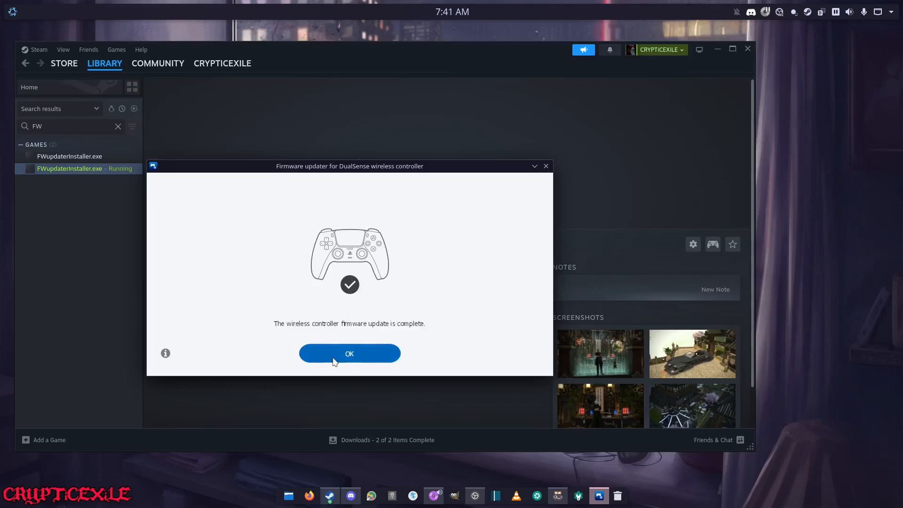
- Dismiss the 'firmware update is complete' message, leaving firmware 0458 up to date
click(350, 354)
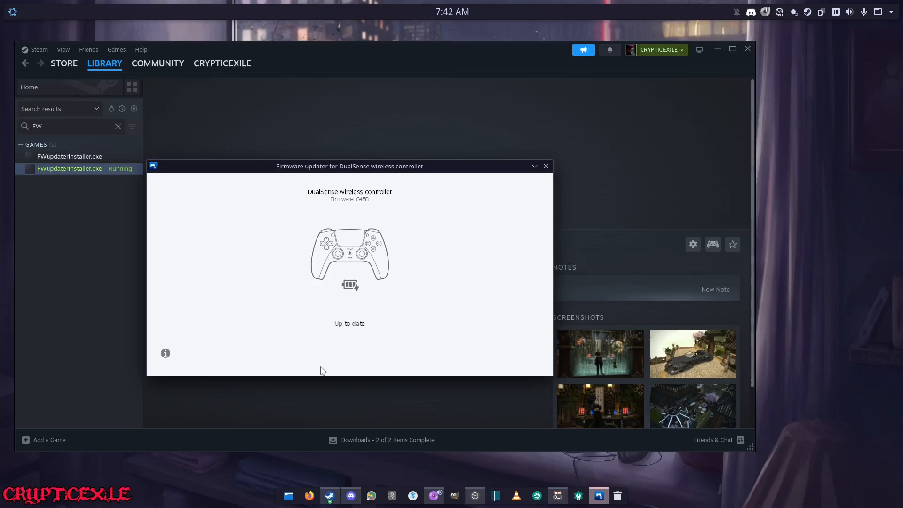
mouse_move(414, 177)
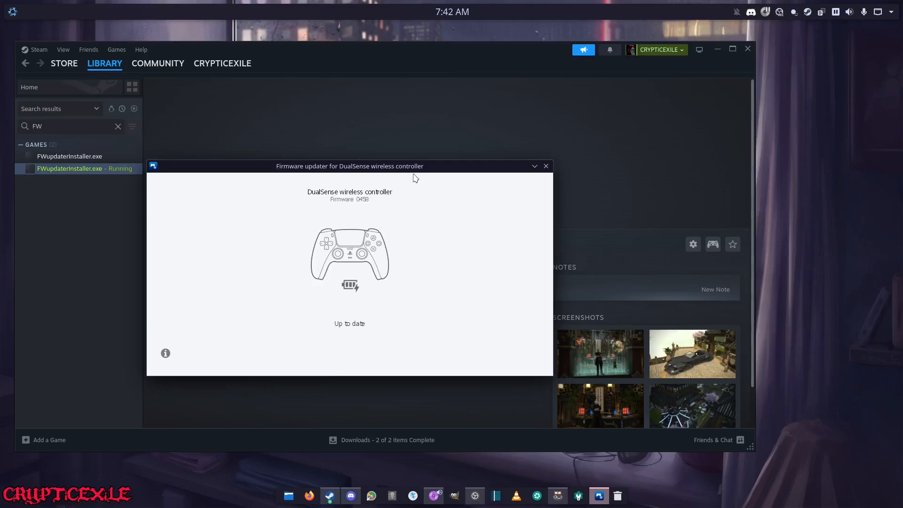
mouse_move(720, 97)
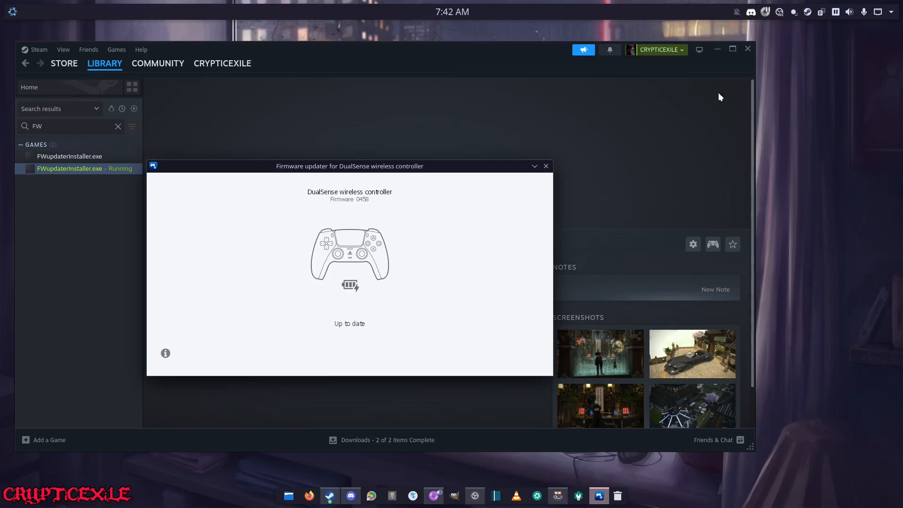